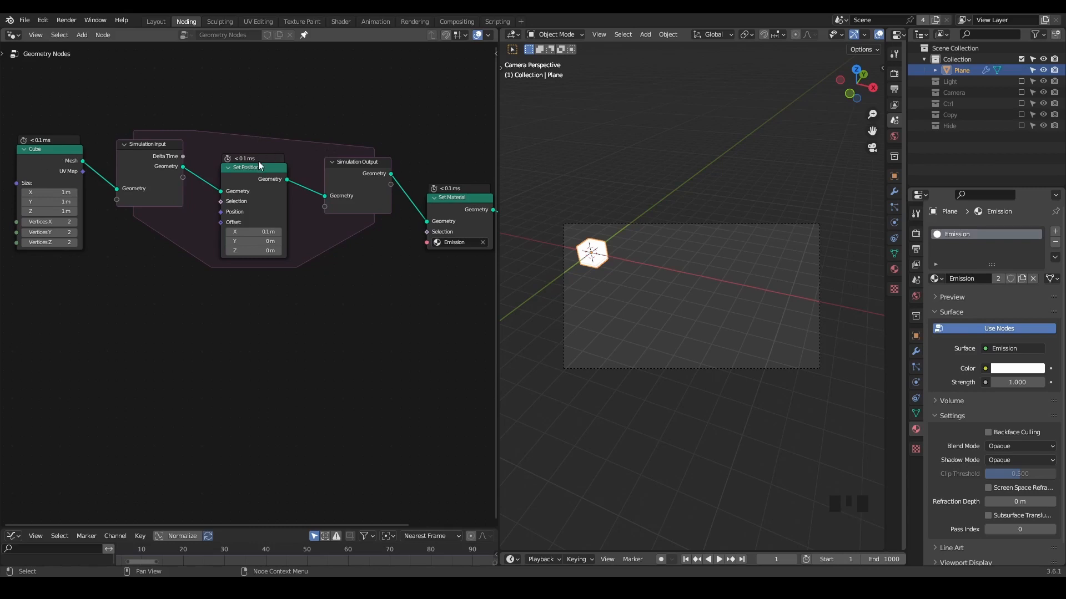
mouse_move(253, 225)
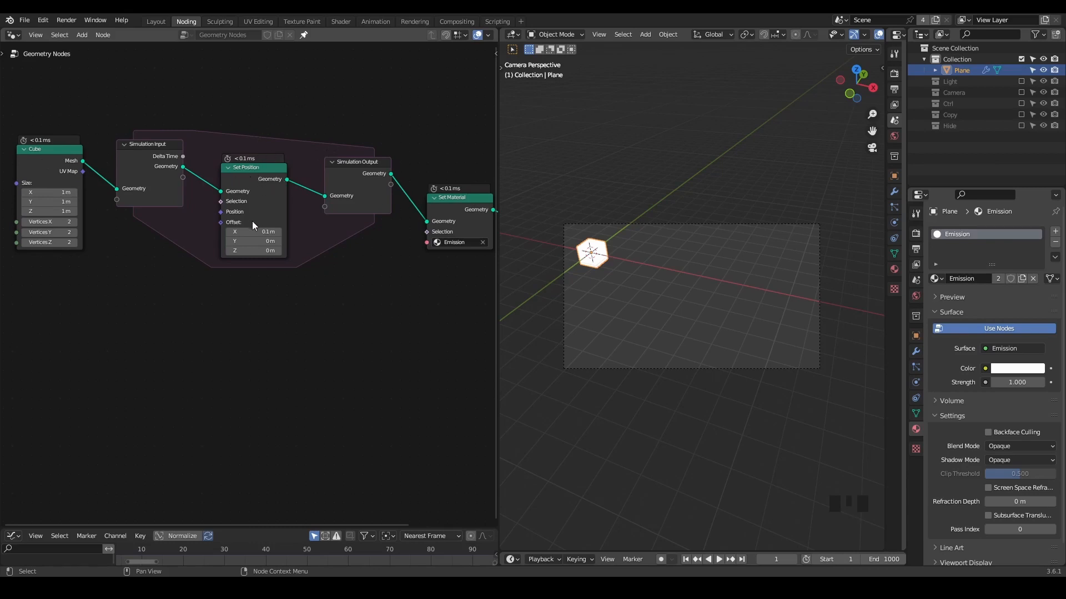
mouse_move(286, 236)
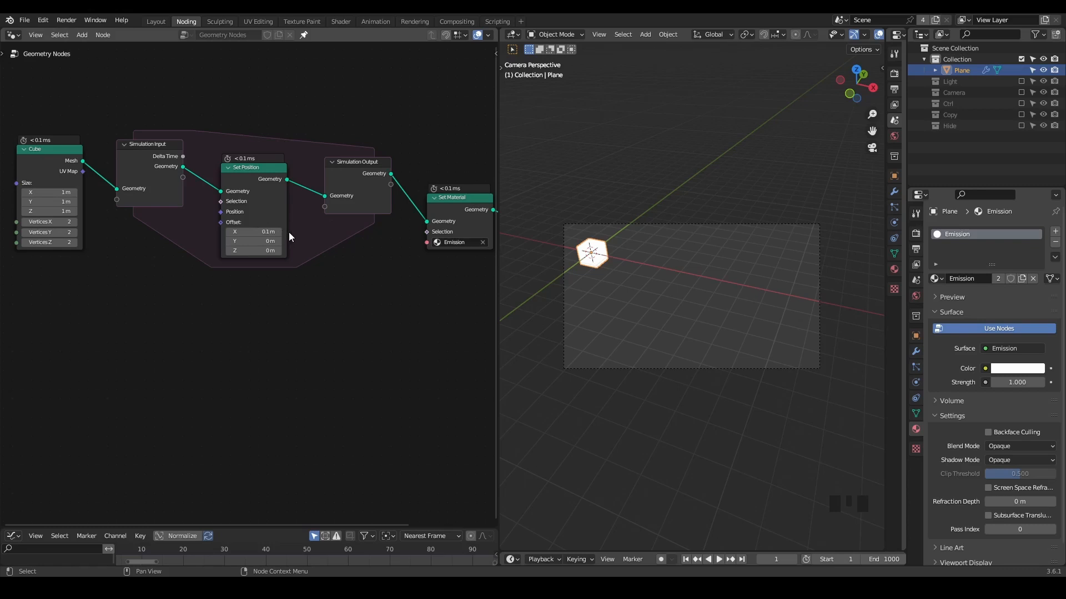
mouse_move(308, 238)
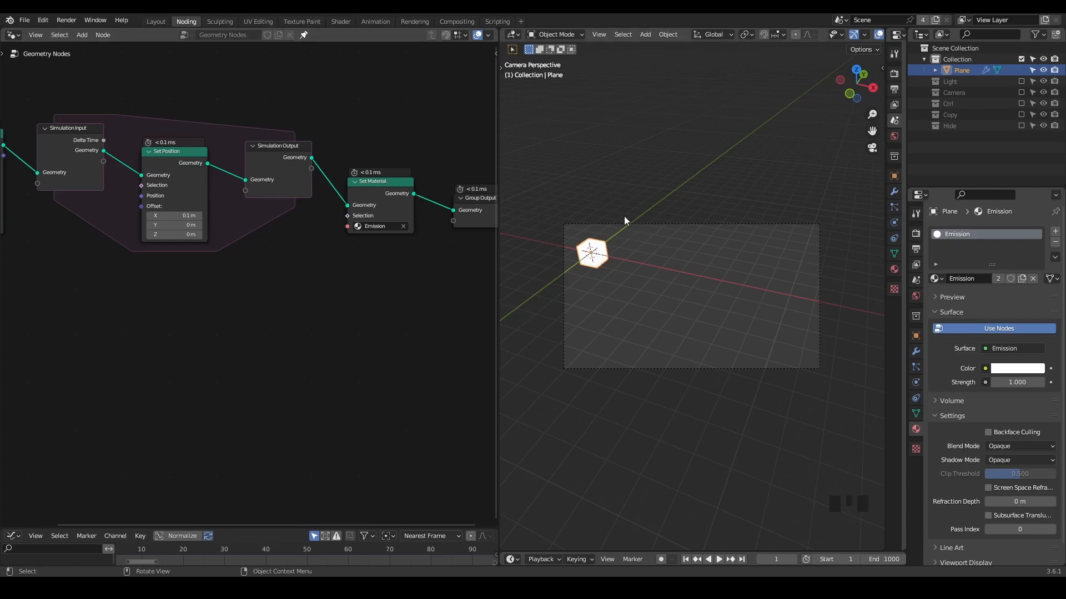
Step: Play the simulation, return to frame 1, and choose a command from the Render menu
key("space")
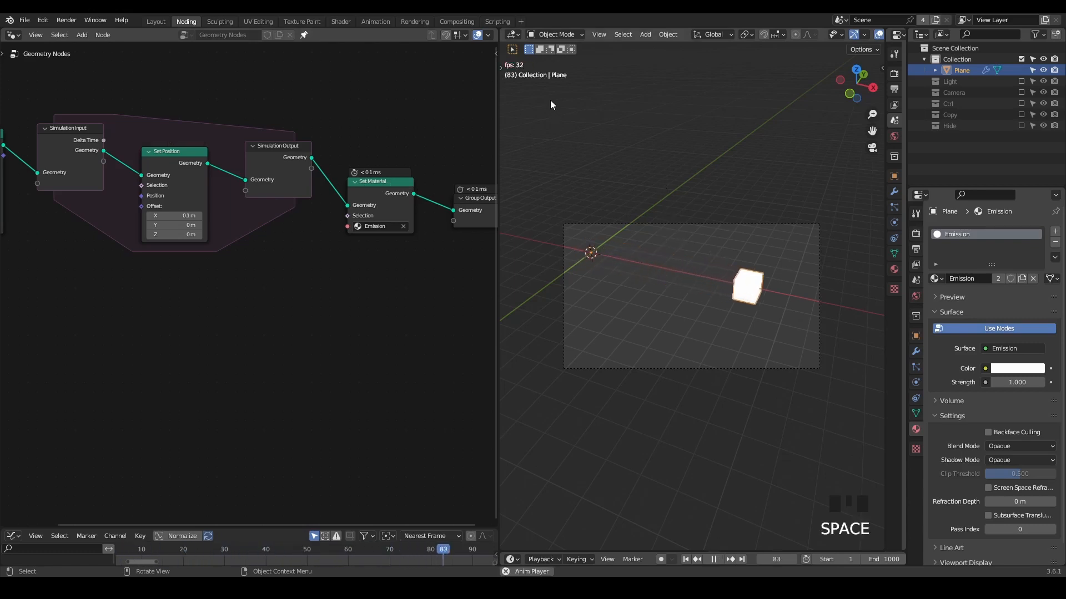
key("space")
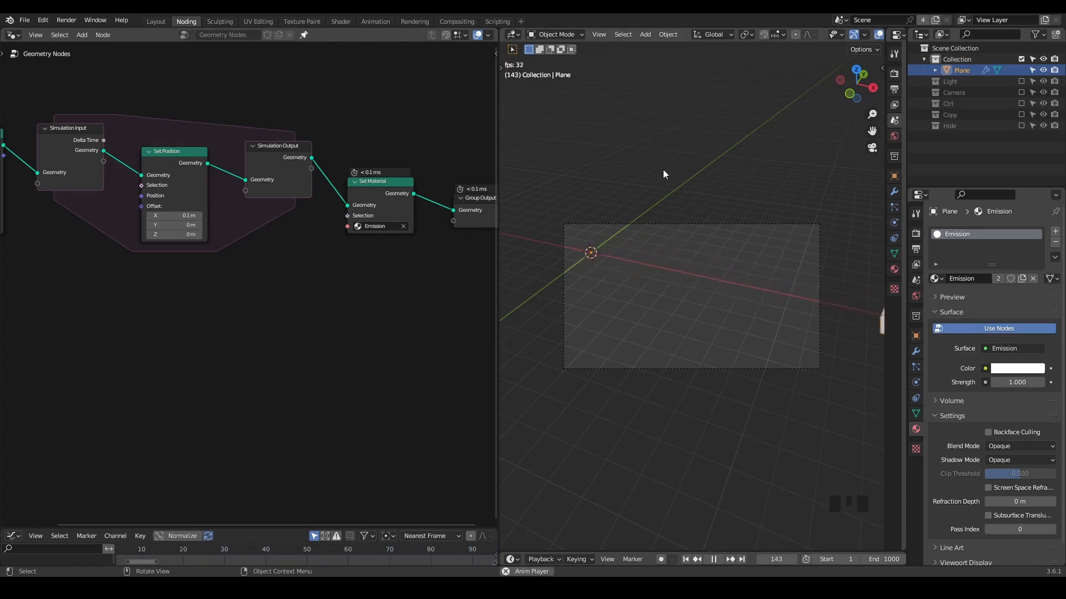
key("shift+space")
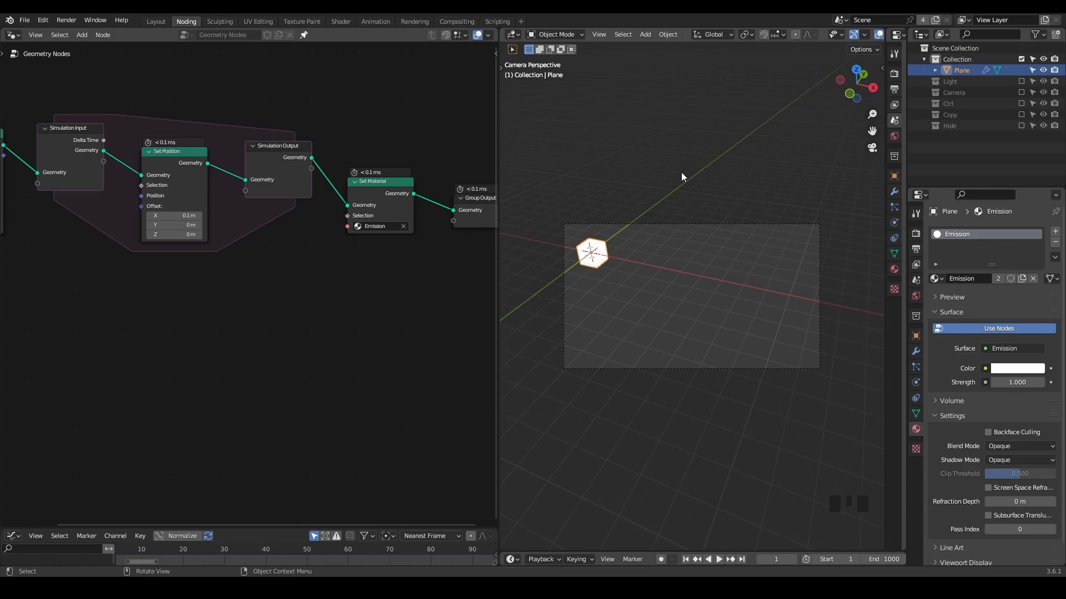
left_click(66, 20)
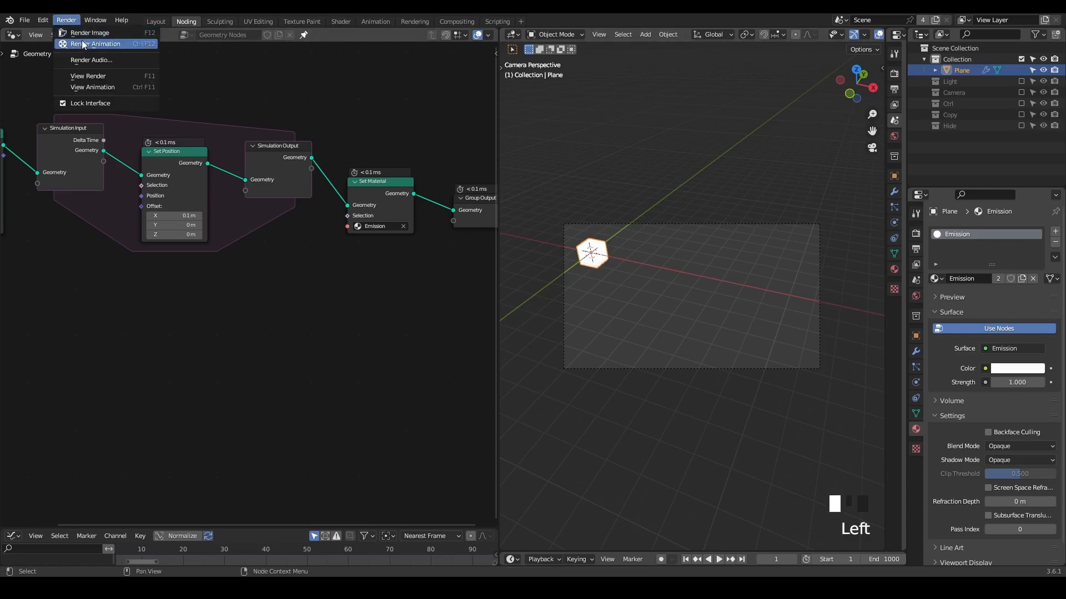
left_click(95, 43)
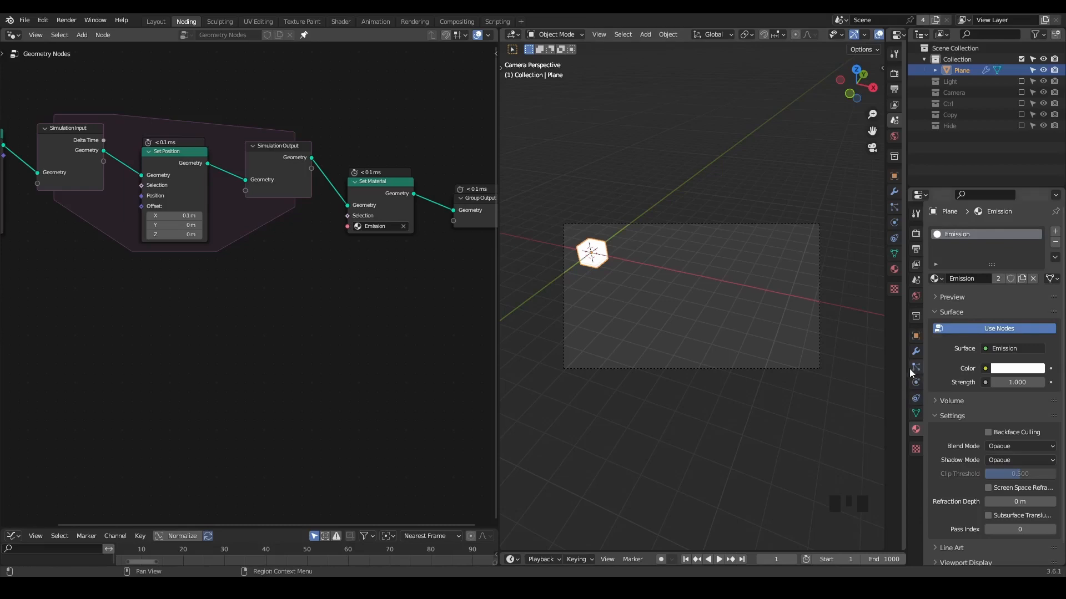
mouse_move(916, 368)
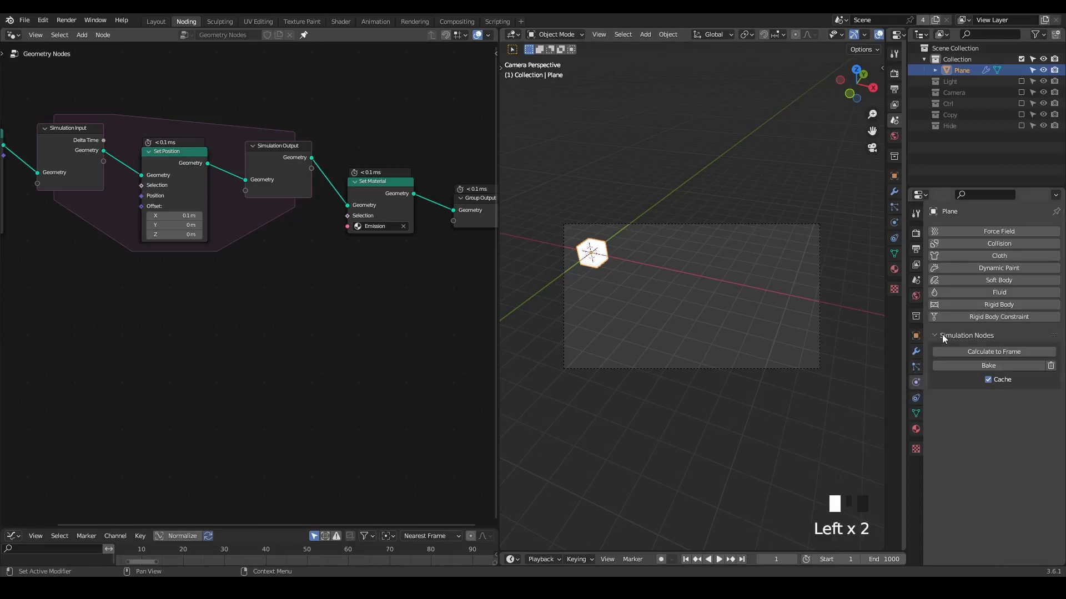
mouse_move(1008, 342)
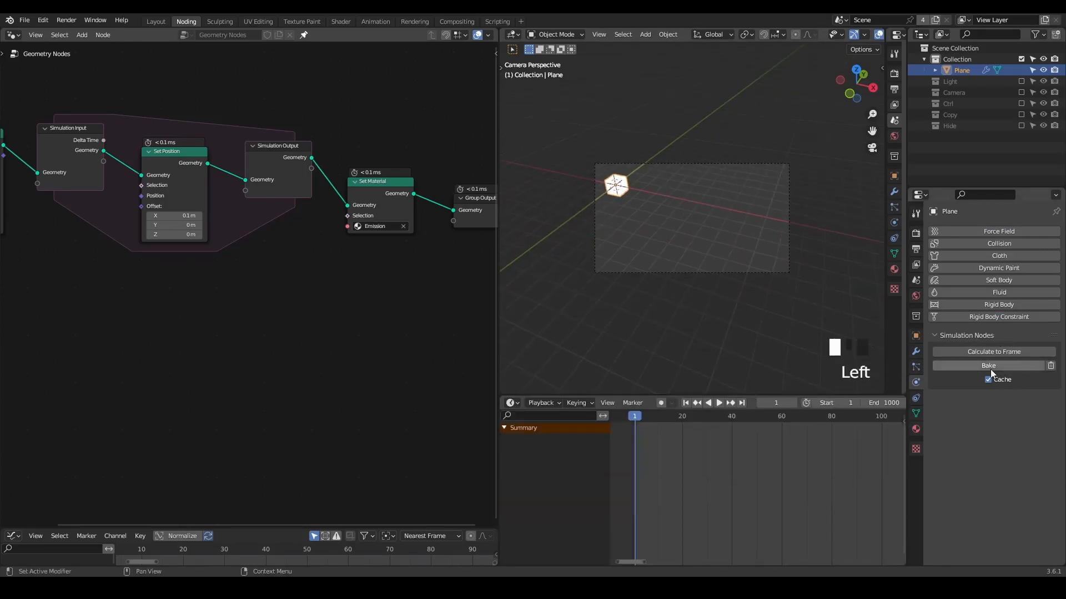
mouse_move(992, 351)
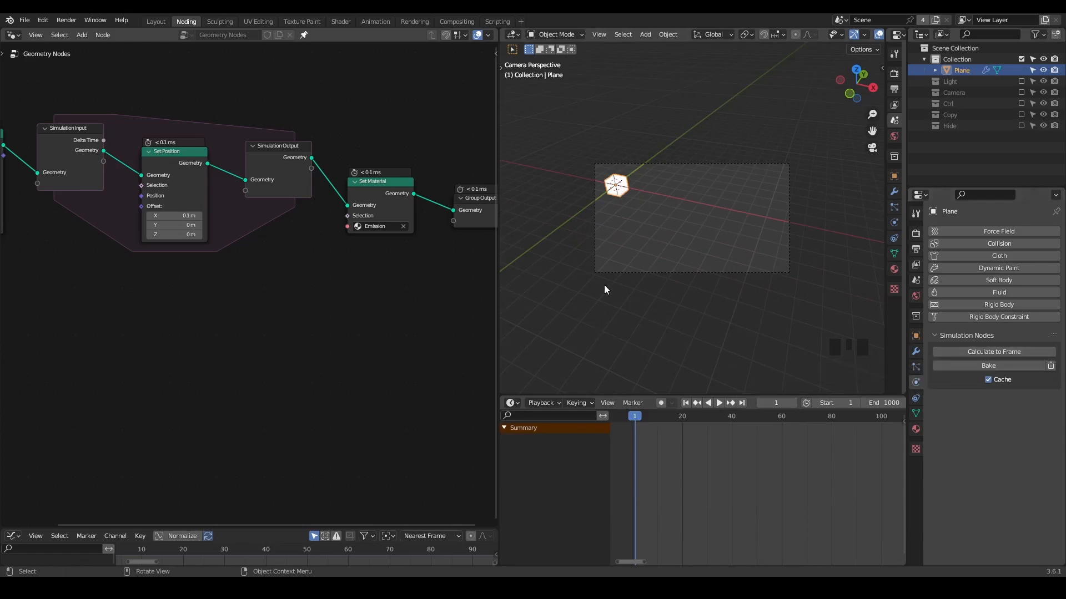
mouse_move(638, 198)
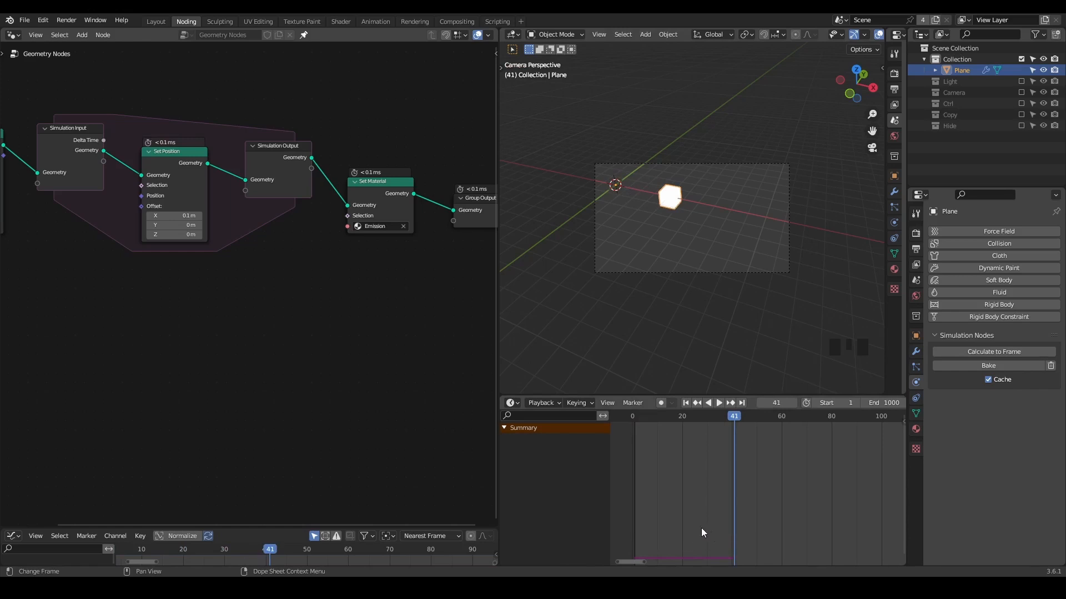
mouse_move(700, 486)
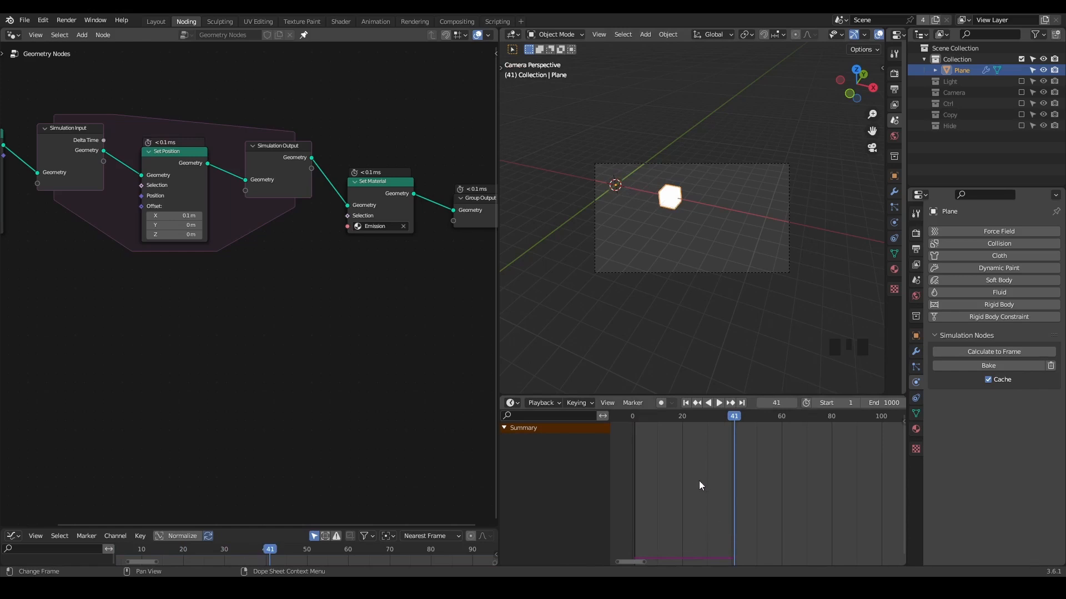
mouse_move(686, 550)
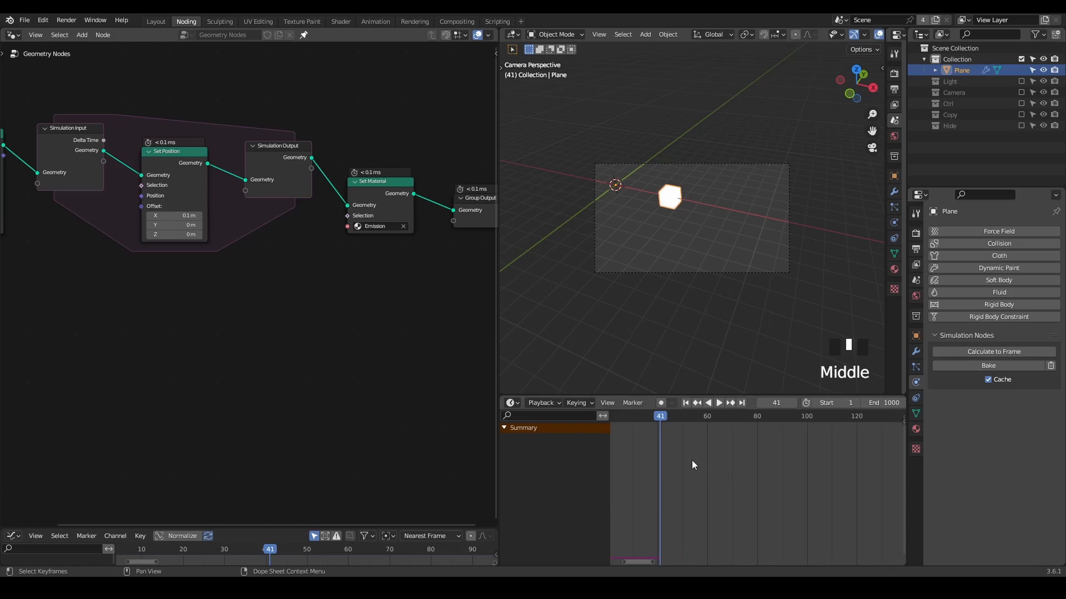
mouse_move(729, 459)
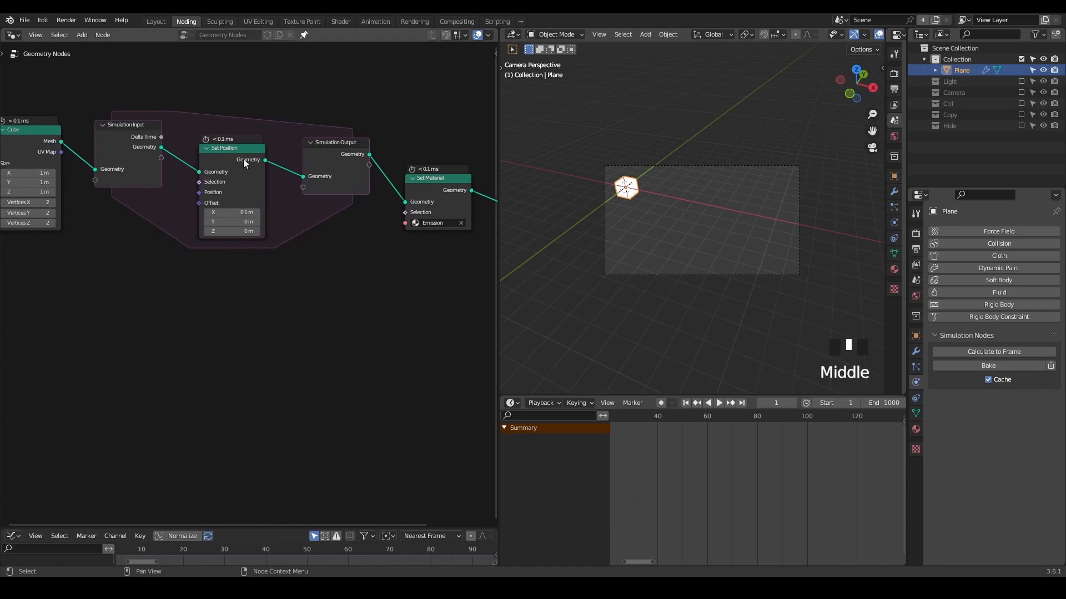
key("shift+ctrl+alt+q")
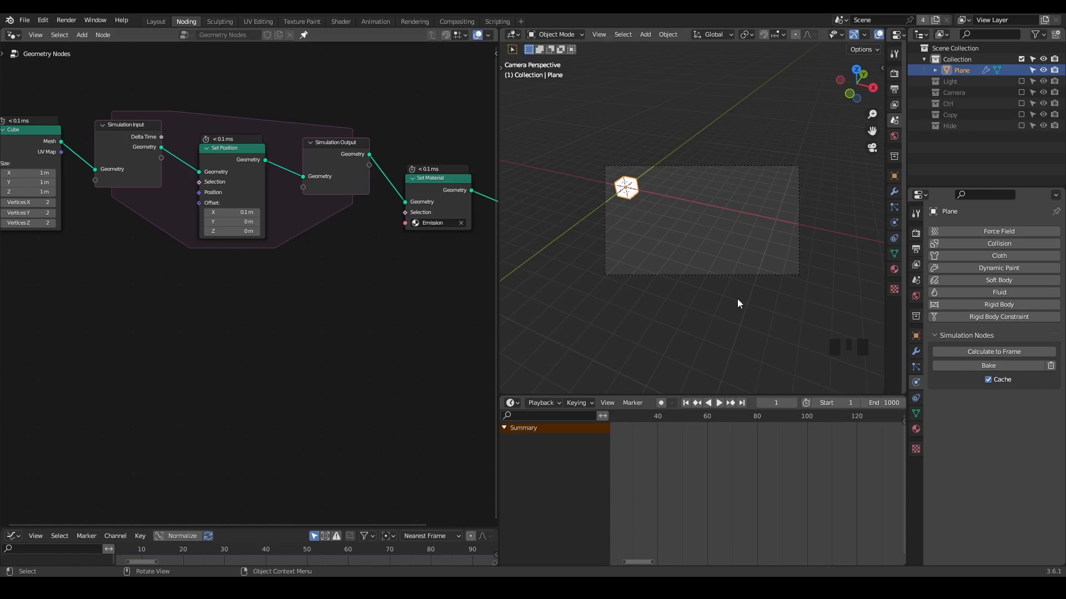
mouse_move(718, 223)
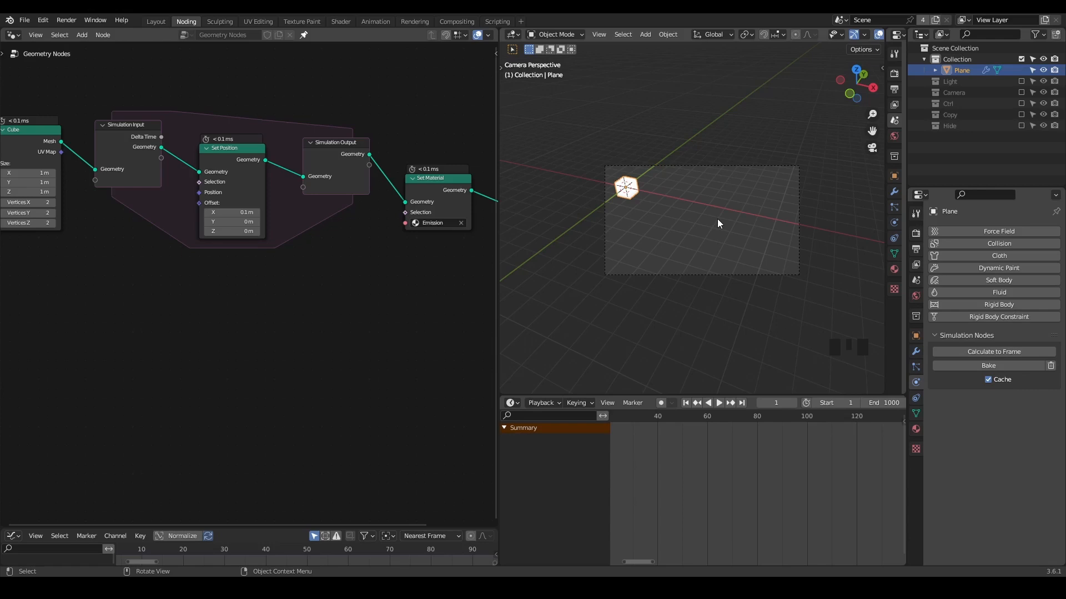
mouse_move(674, 216)
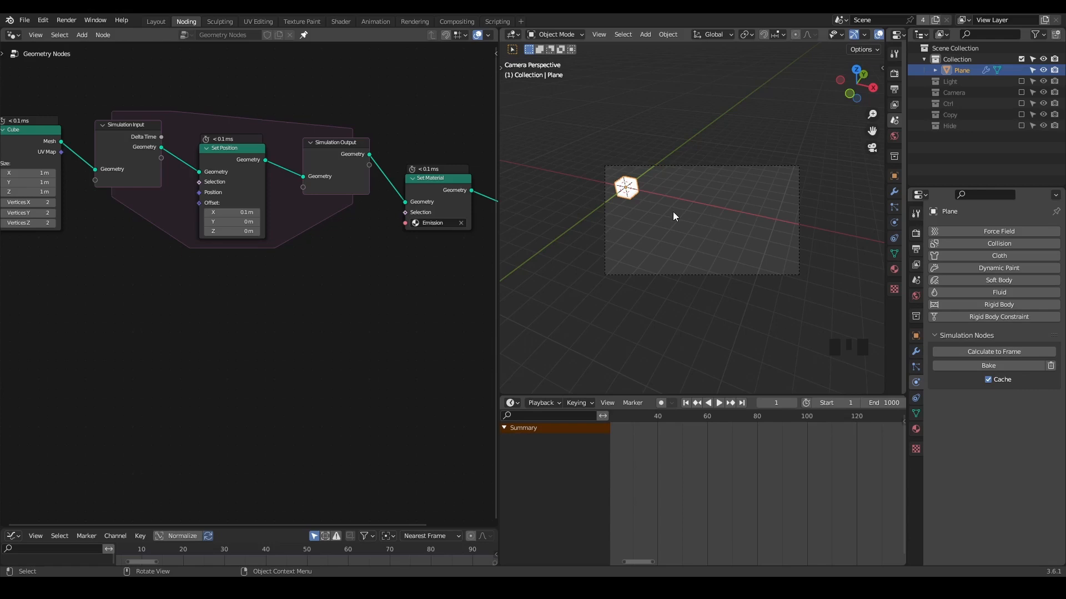
Step: Render the animation with View > Viewport Render Animation, then close the render window
left_click(597, 34)
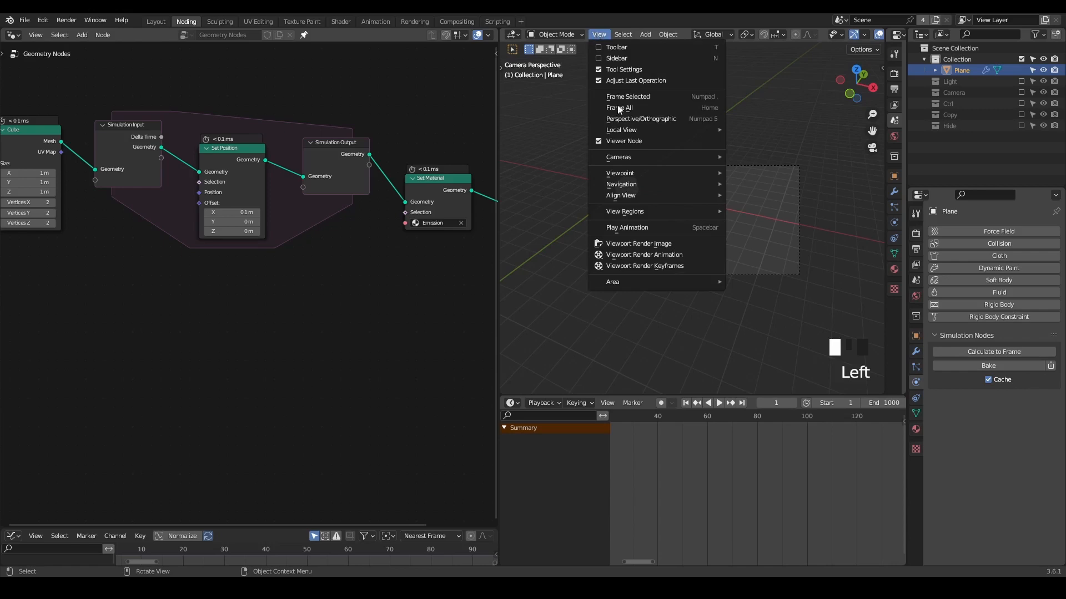
mouse_move(643, 255)
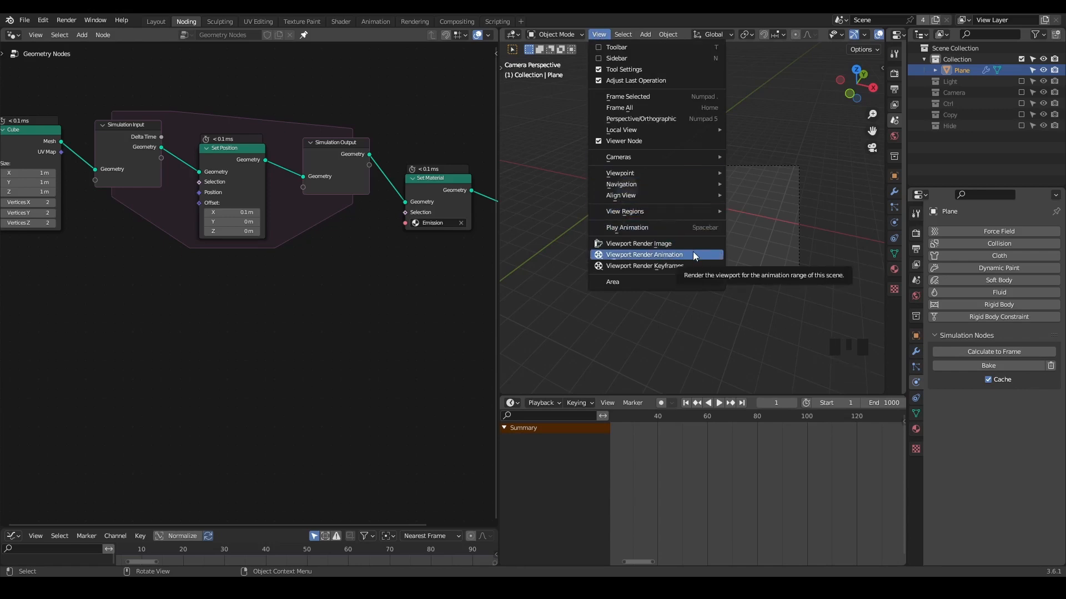
left_click(644, 254)
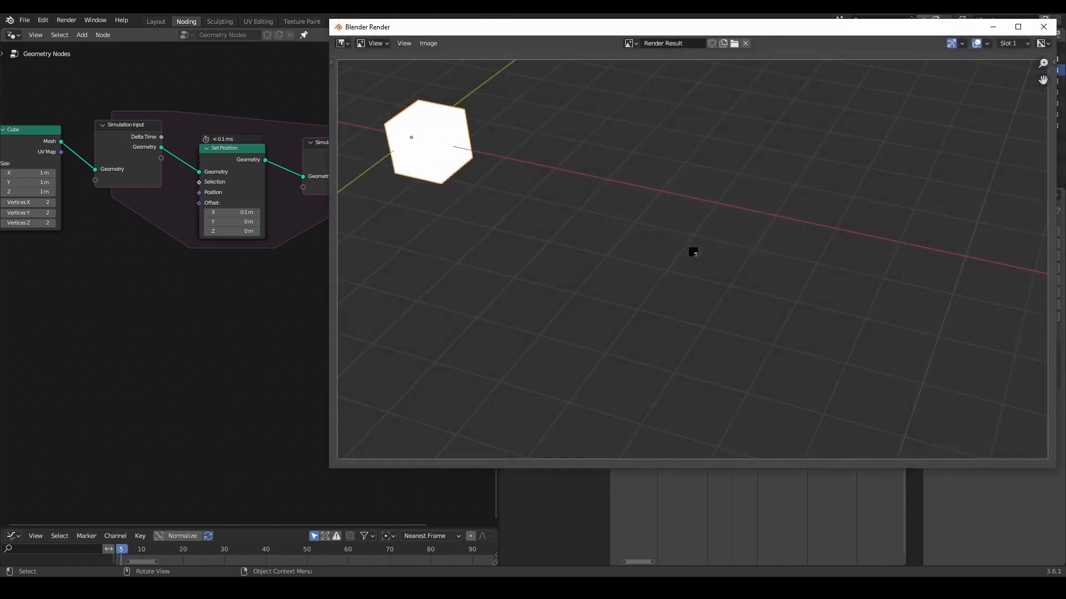
left_click_drag(121, 549, 228, 548)
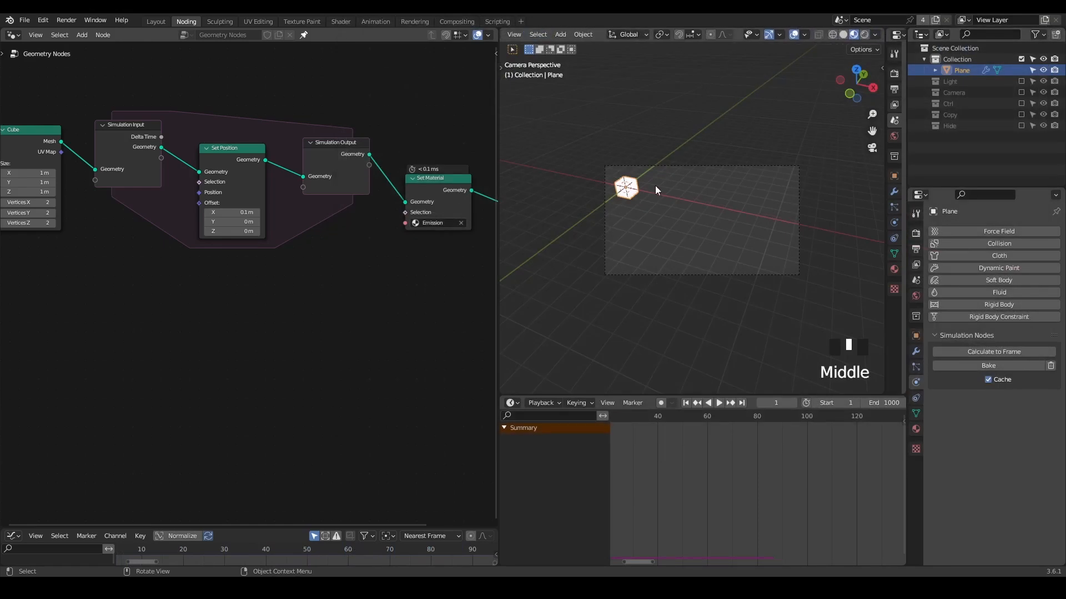
Step: Show the scene's render settings and keep Eevee as the render engine
left_click(915, 232)
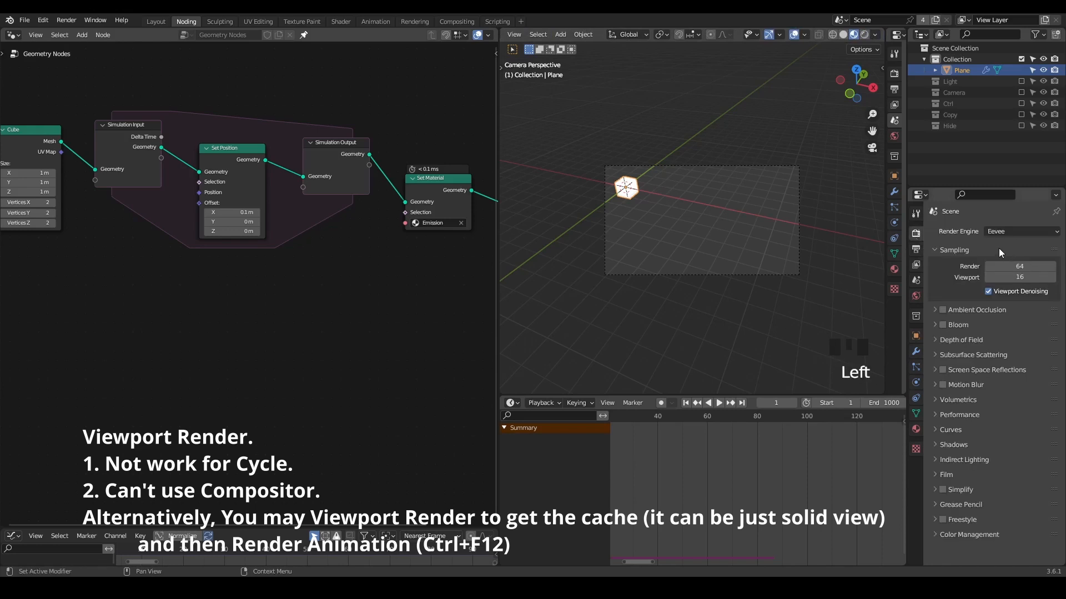
left_click(1019, 232)
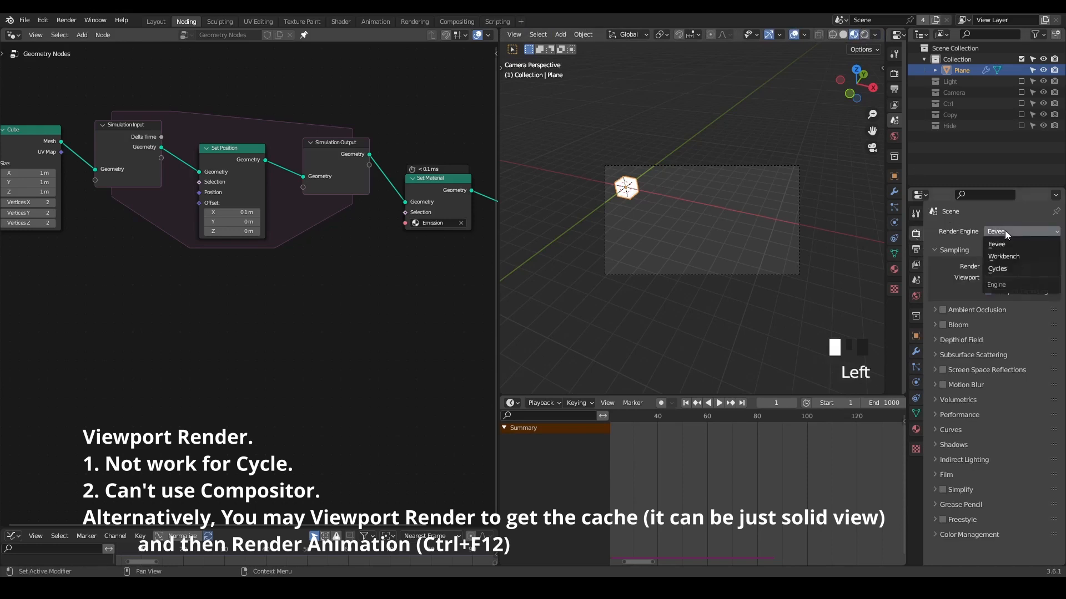
left_click(995, 244)
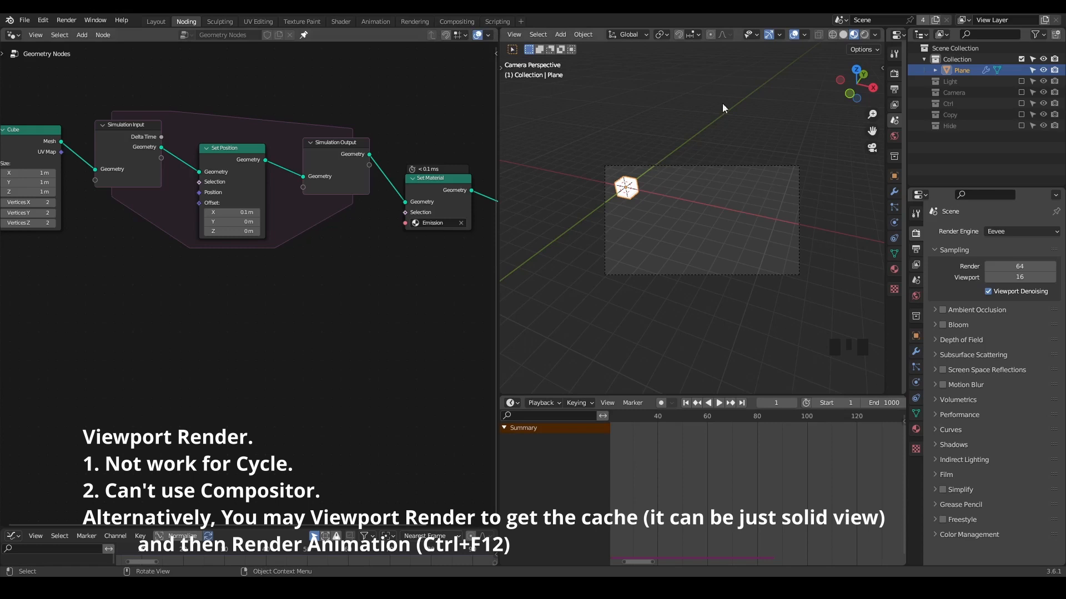
Step: Hide the viewport overlays so no grid, axes or outlines show around the cube
left_click(514, 34)
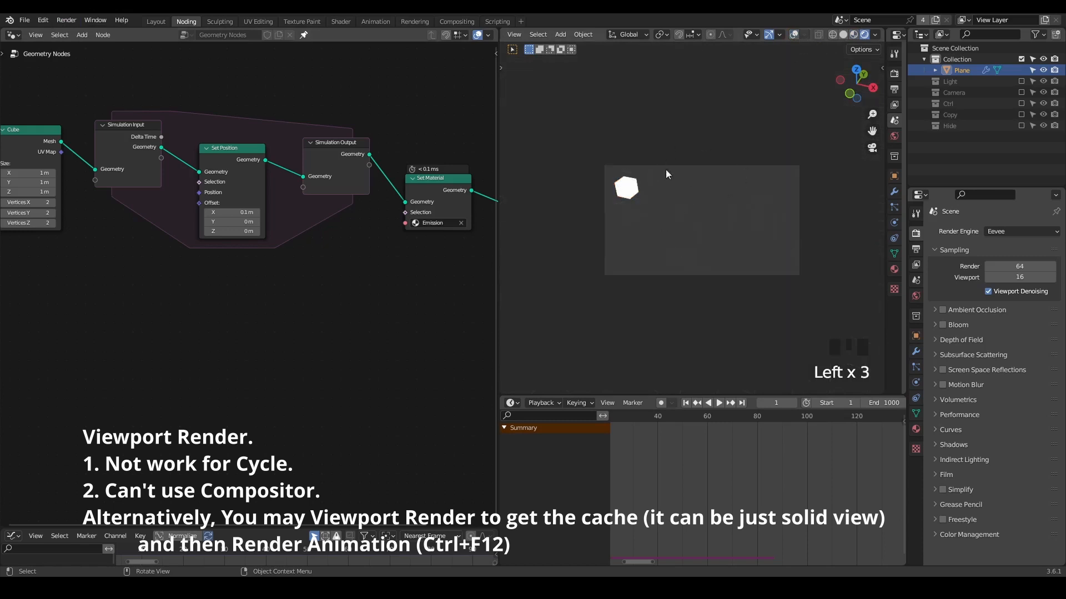
mouse_move(793, 34)
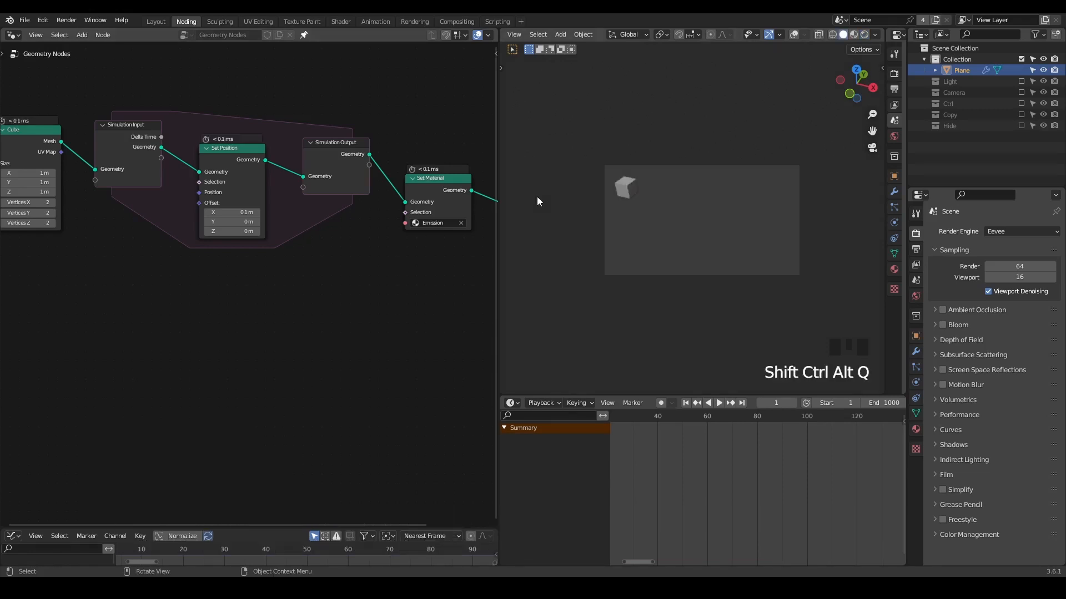
Step: Preview Viewport Render Animation from the viewport's View menu
left_click(514, 35)
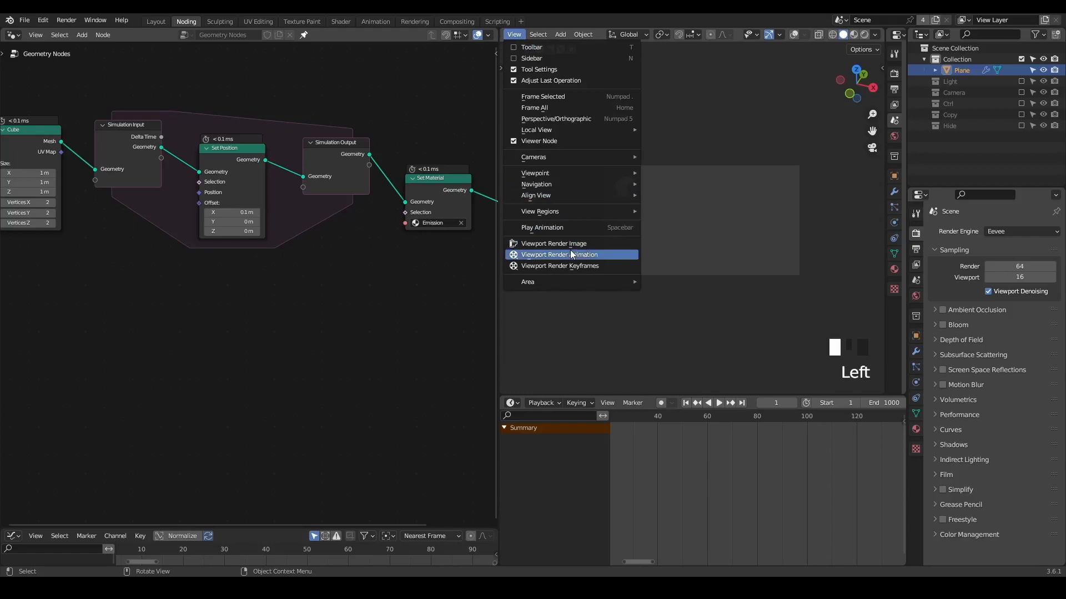
left_click(559, 254)
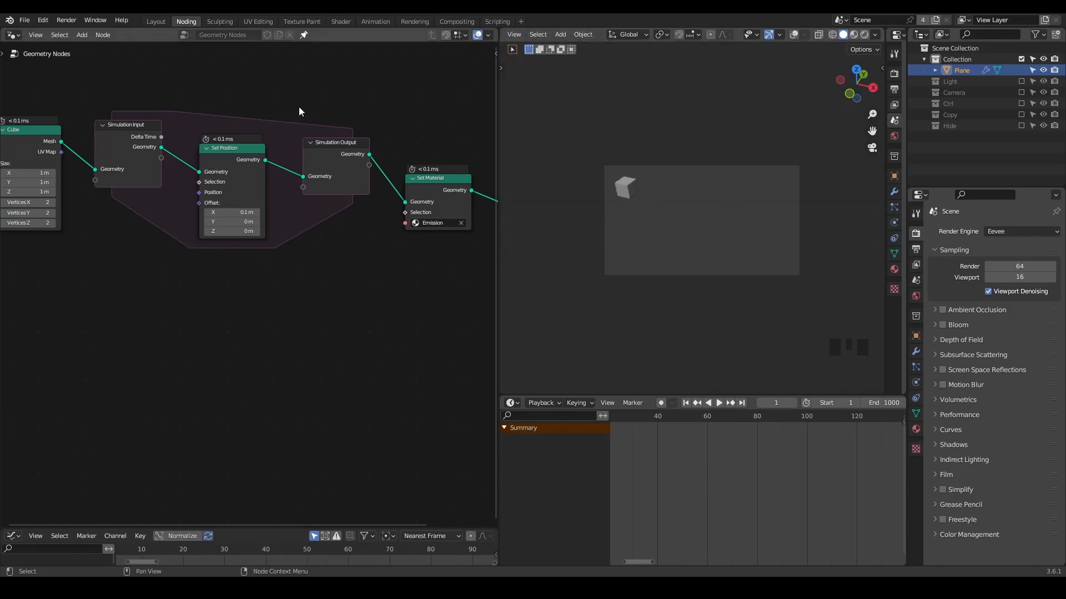
mouse_move(688, 120)
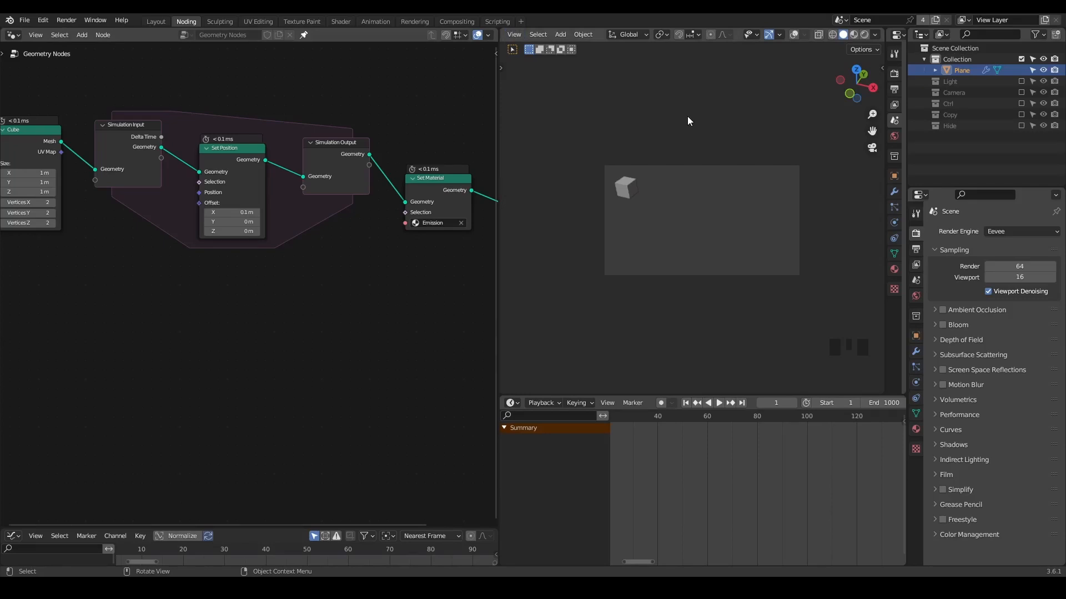
mouse_move(718, 209)
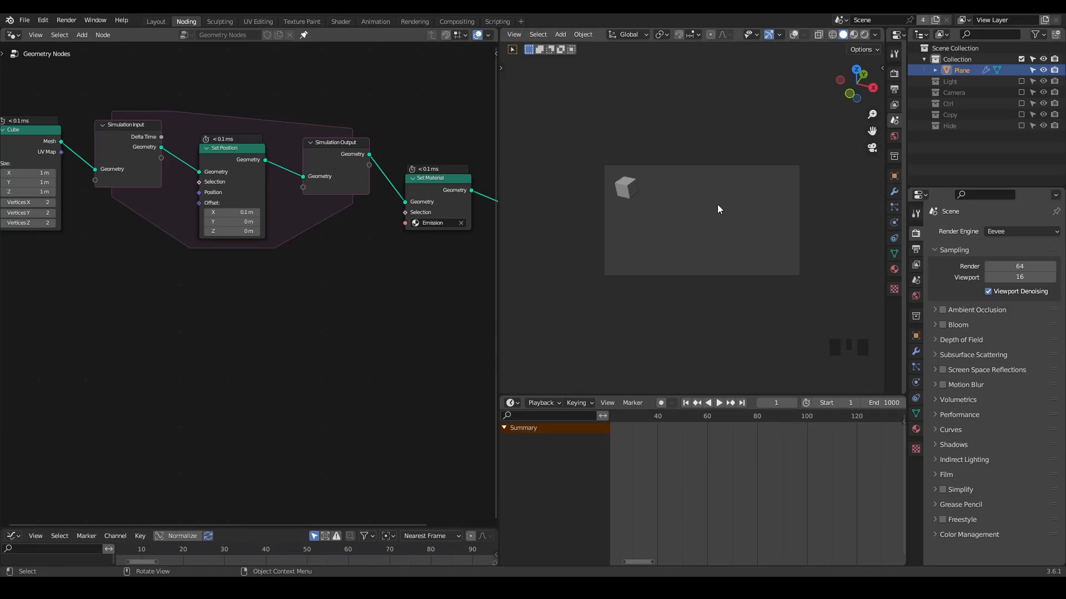
mouse_move(343, 305)
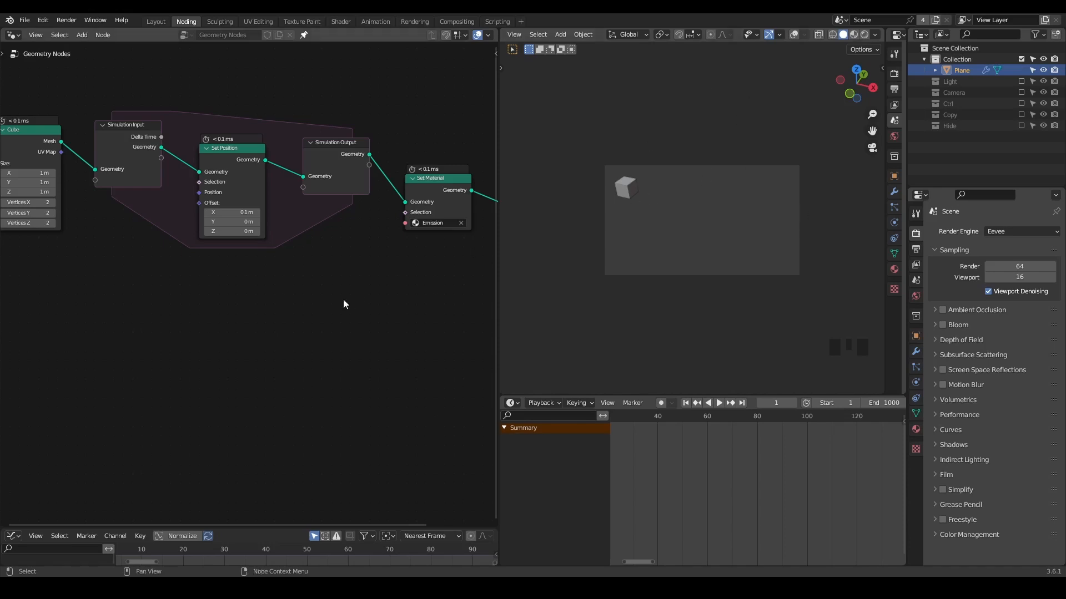
mouse_move(308, 295)
type("I")
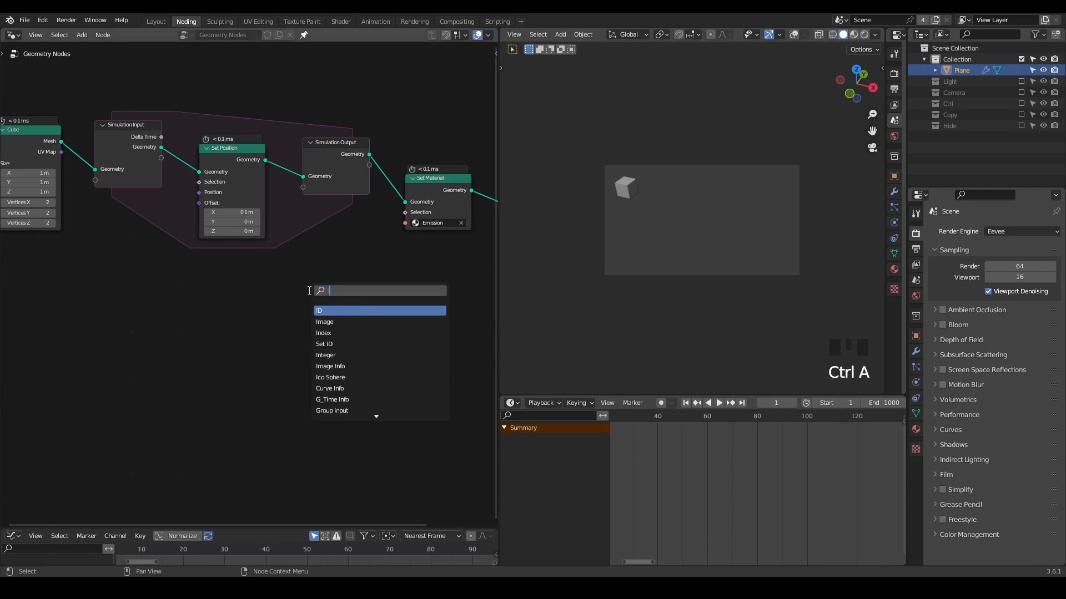
Step: Place an Is Viewport node, check the Add Modifier list, and duplicate the Set Position node
left_click(320, 311)
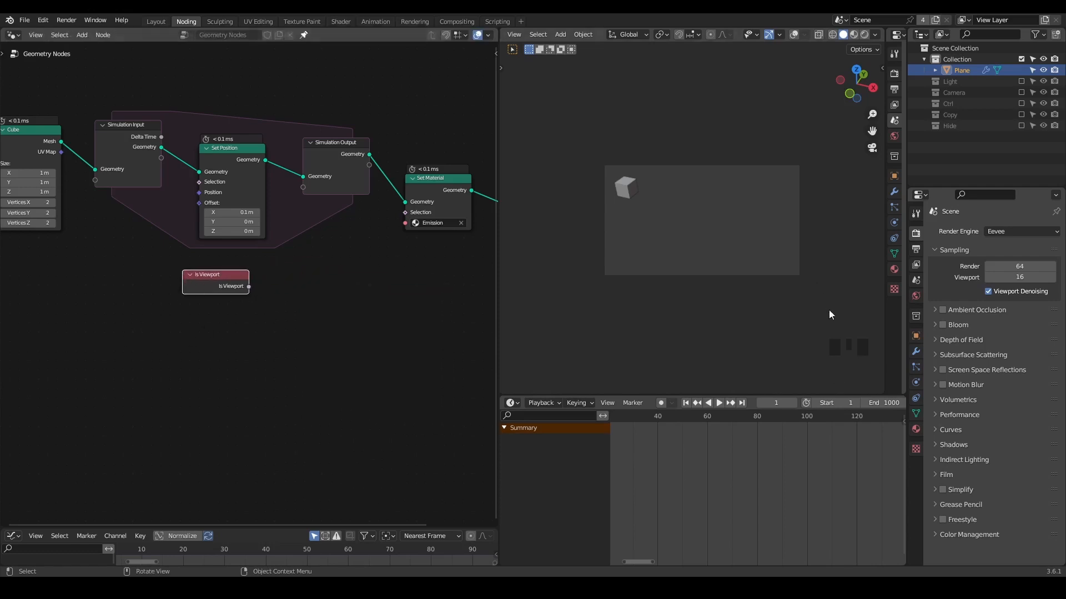
left_click(991, 230)
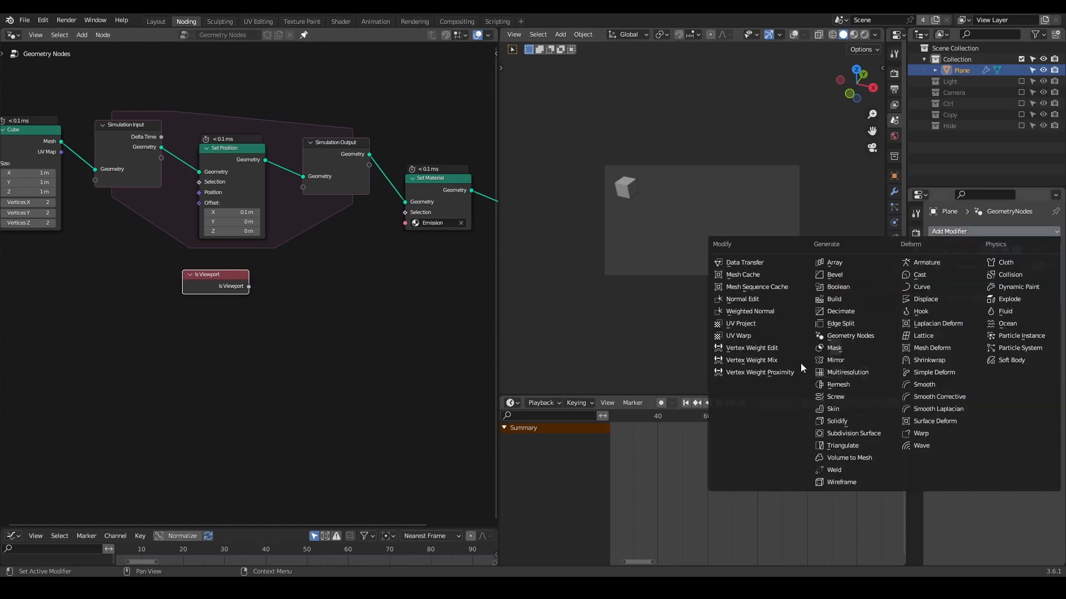
left_click(853, 433)
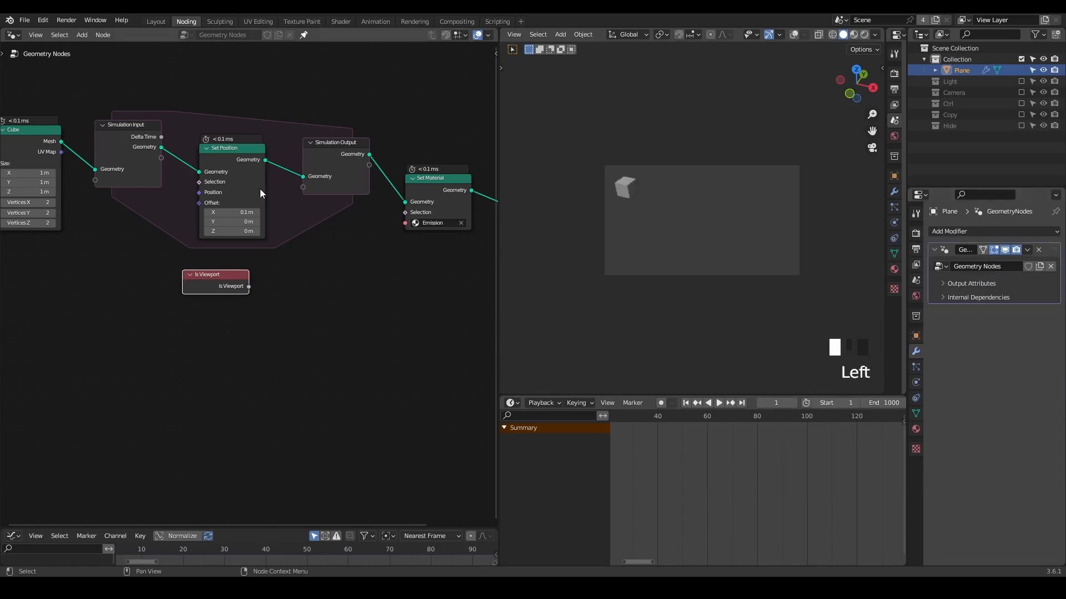
mouse_move(329, 246)
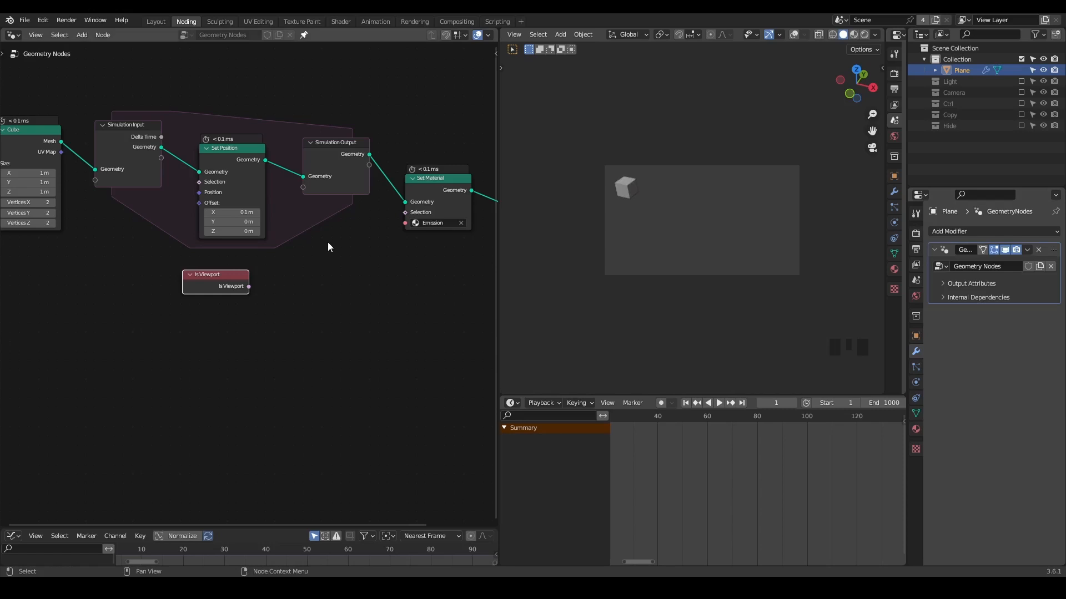
key("shift+d")
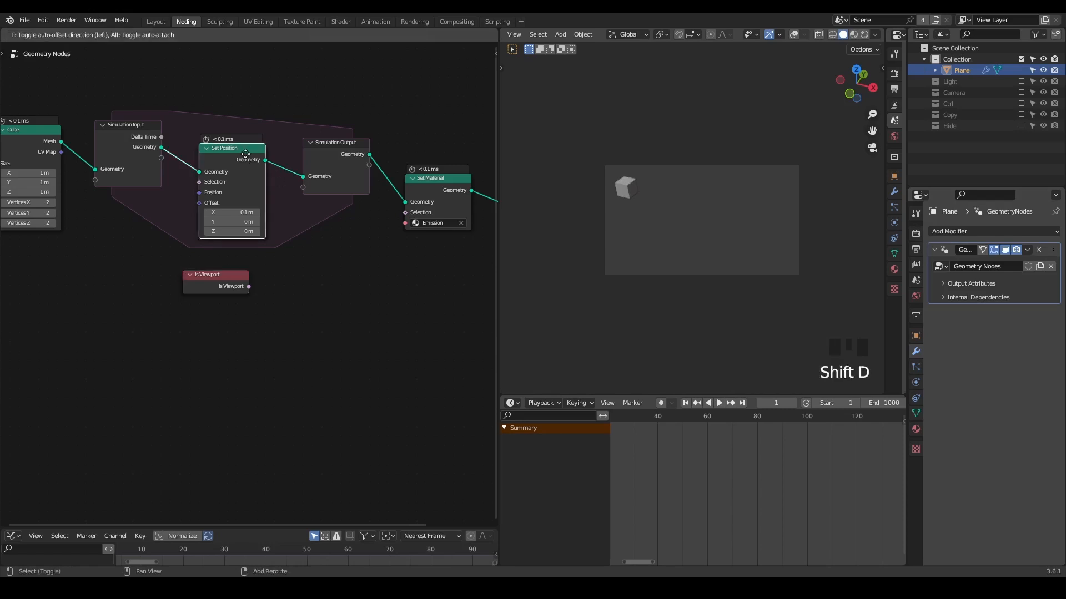
Step: Place the duplicated Set Position node below Set Material and add a Normal node
left_click_drag(224, 147, 333, 236)
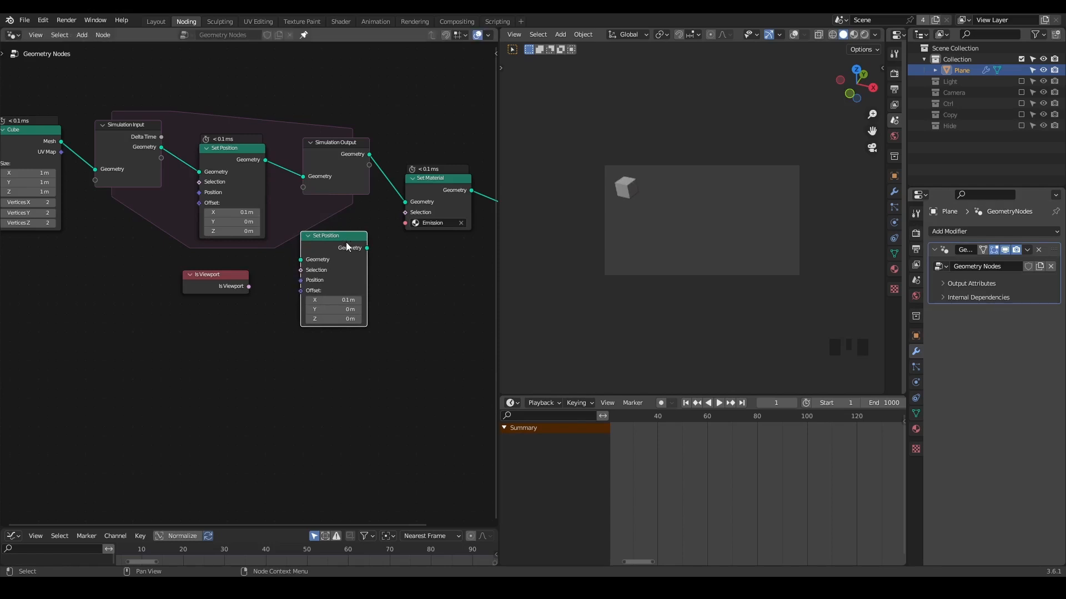
mouse_move(290, 92)
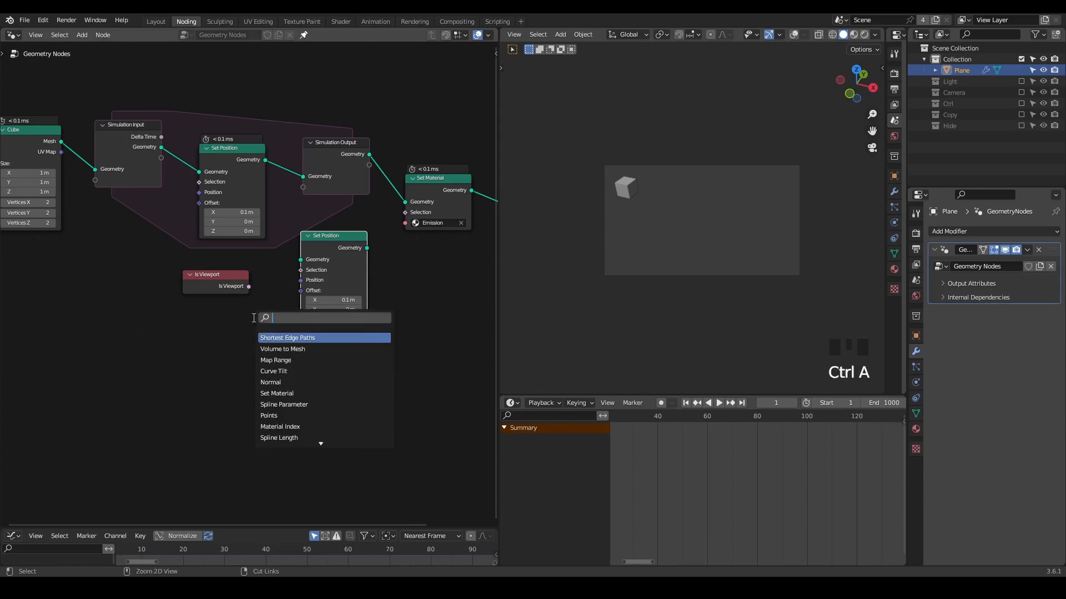
left_click(270, 382)
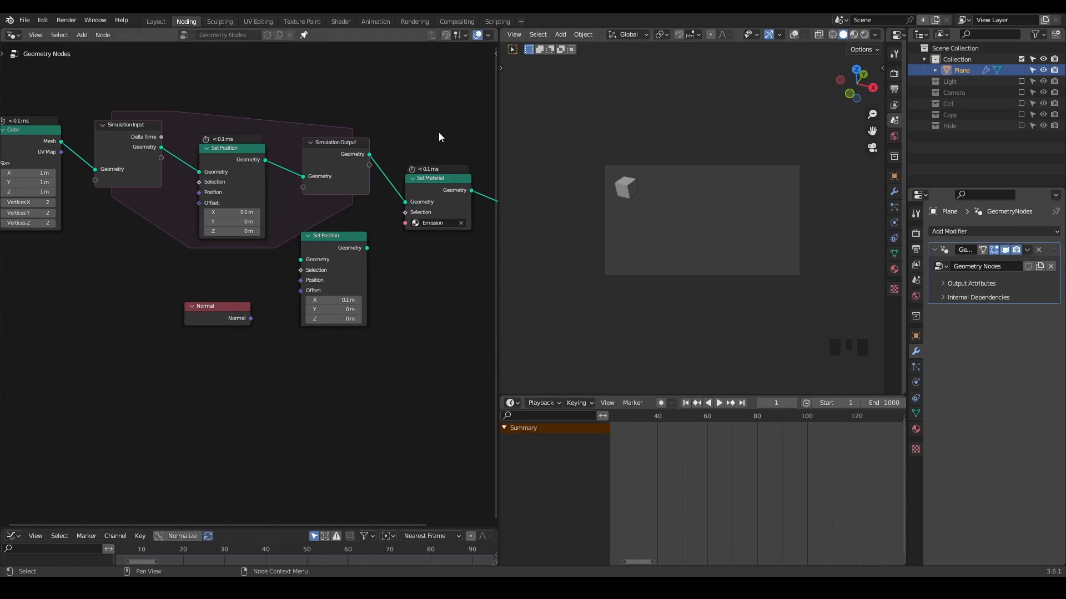
left_click(333, 235)
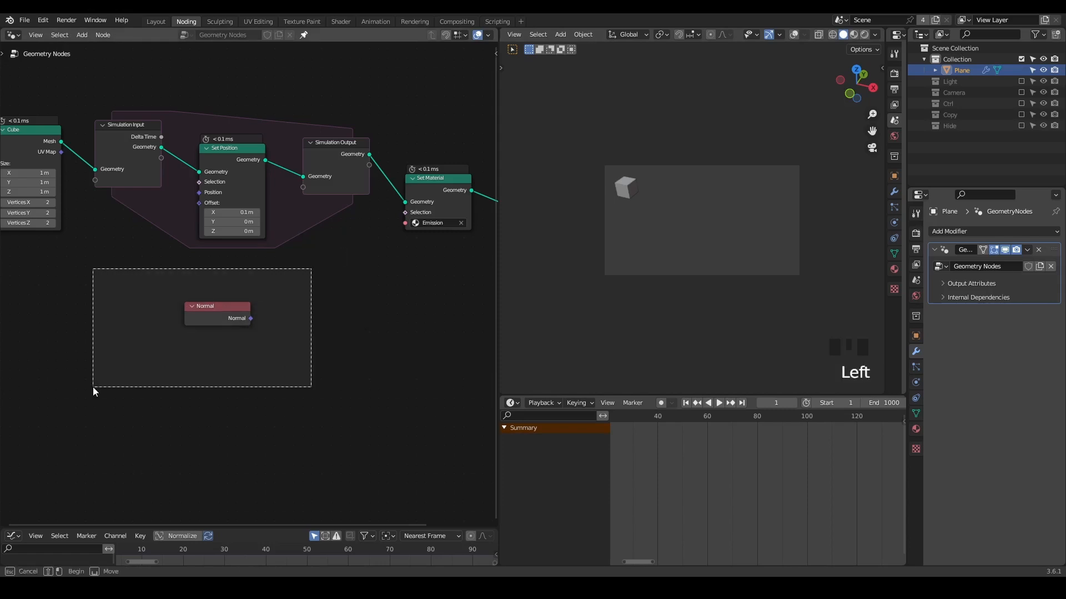
Step: Select the leftover Normal node and delete it from the node tree
left_click(217, 311)
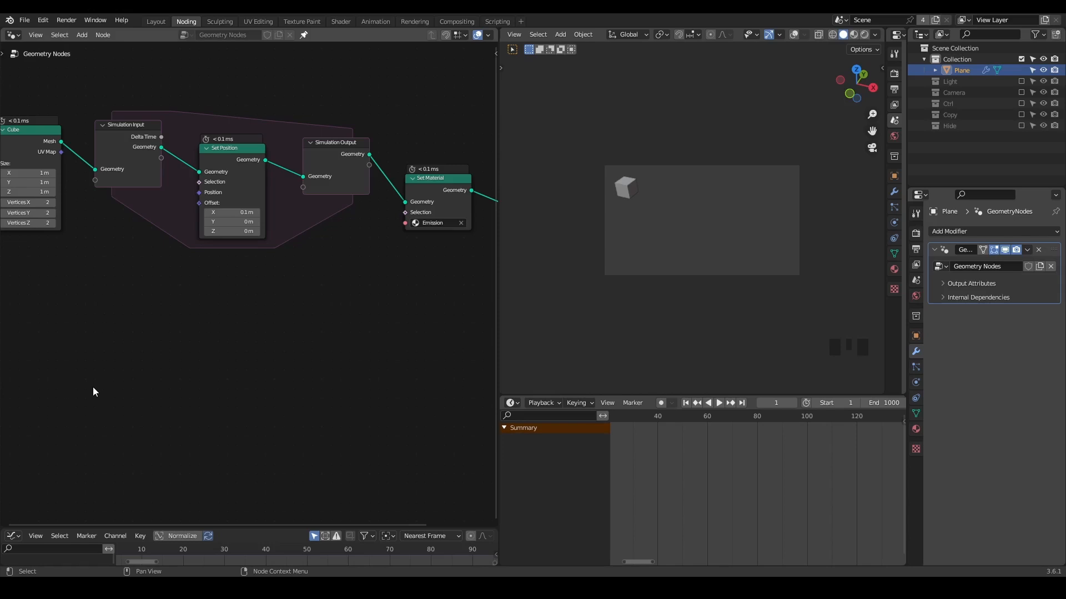
mouse_move(343, 113)
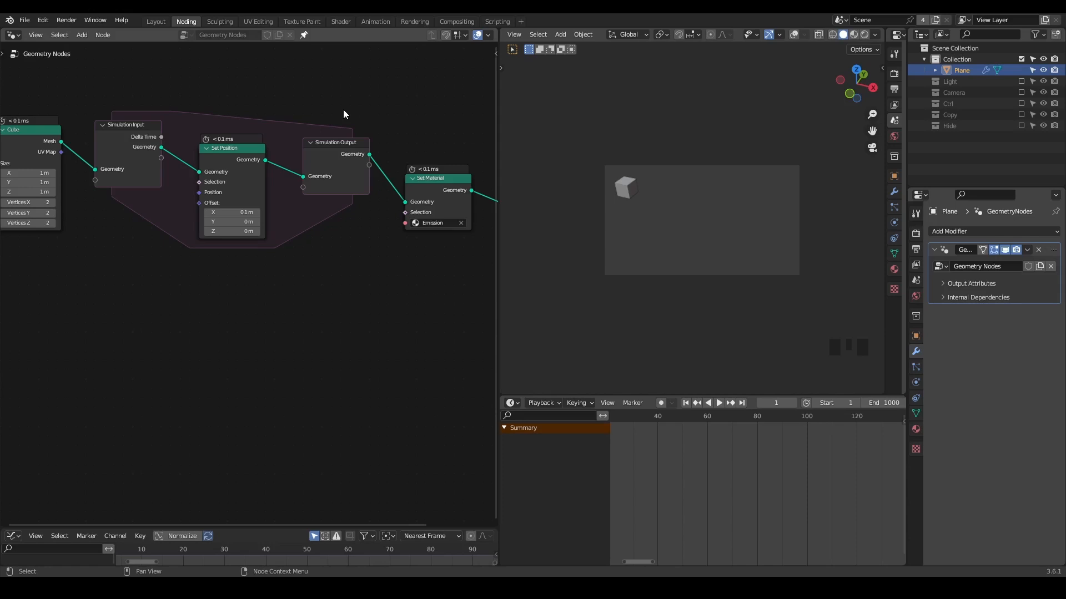
mouse_move(423, 117)
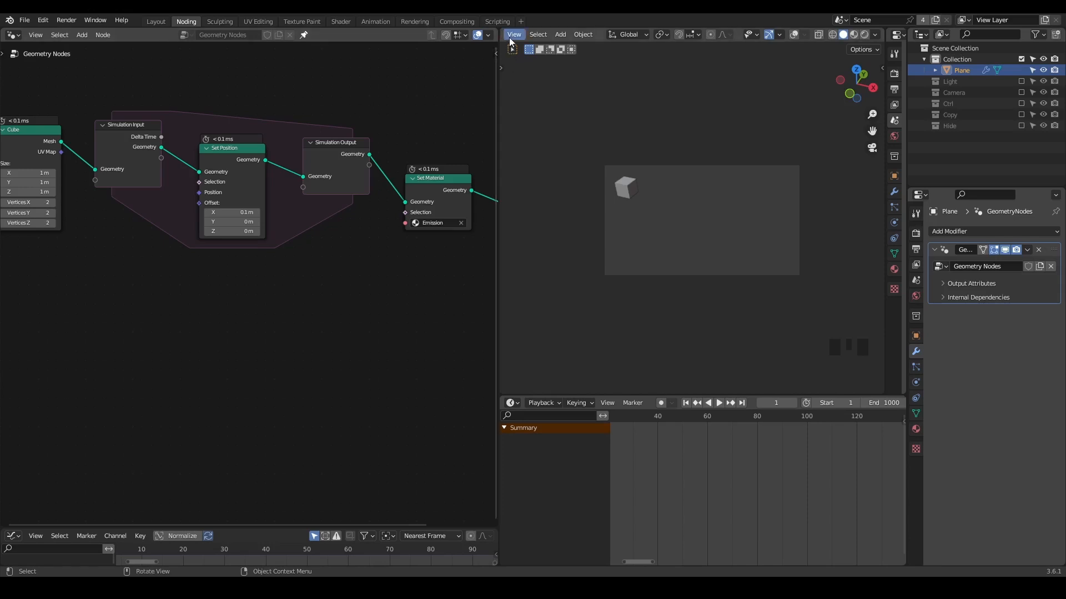
Step: Check the viewport View menu and the Render menu, returning to the Eevee render settings
left_click(513, 34)
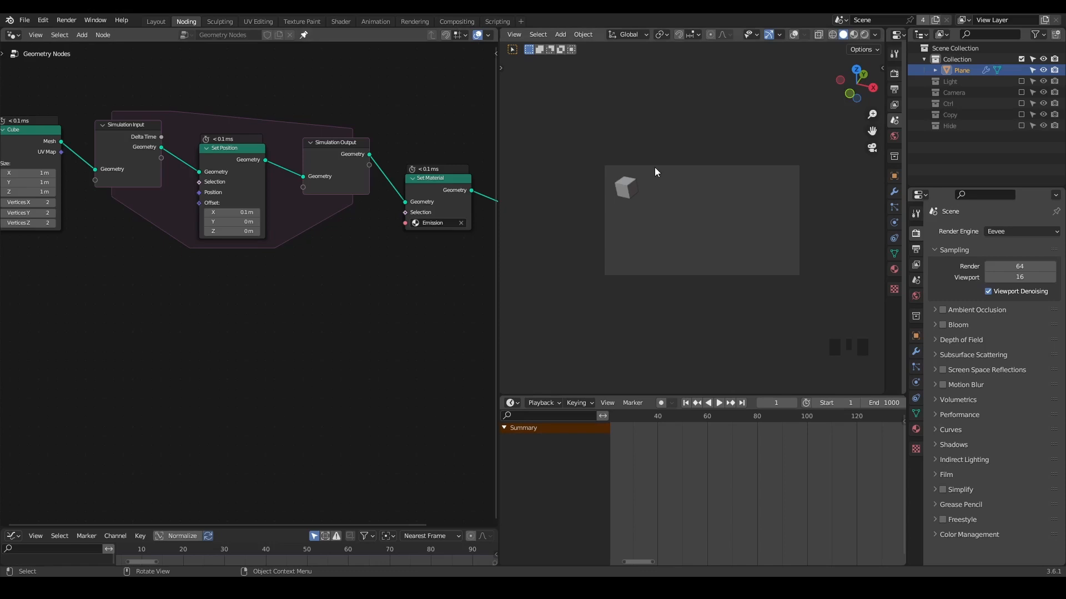
mouse_move(386, 117)
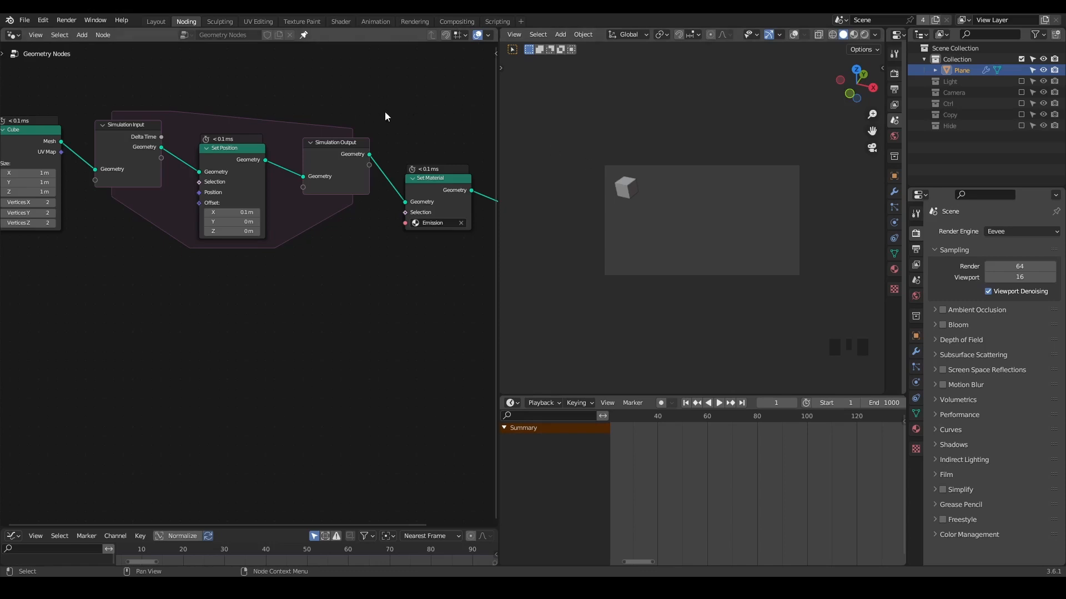
mouse_move(377, 115)
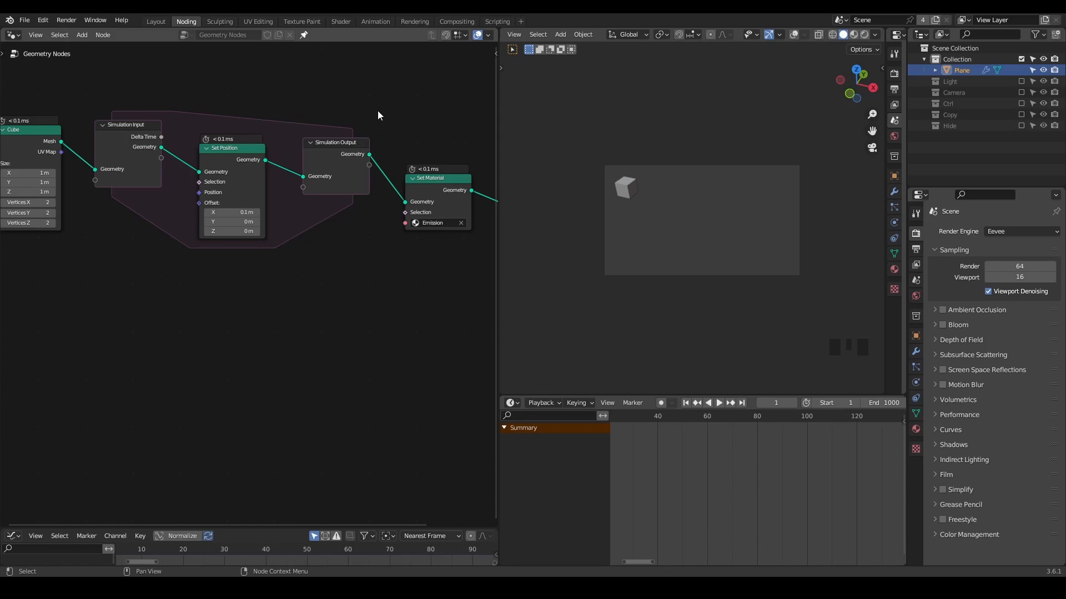
mouse_move(253, 116)
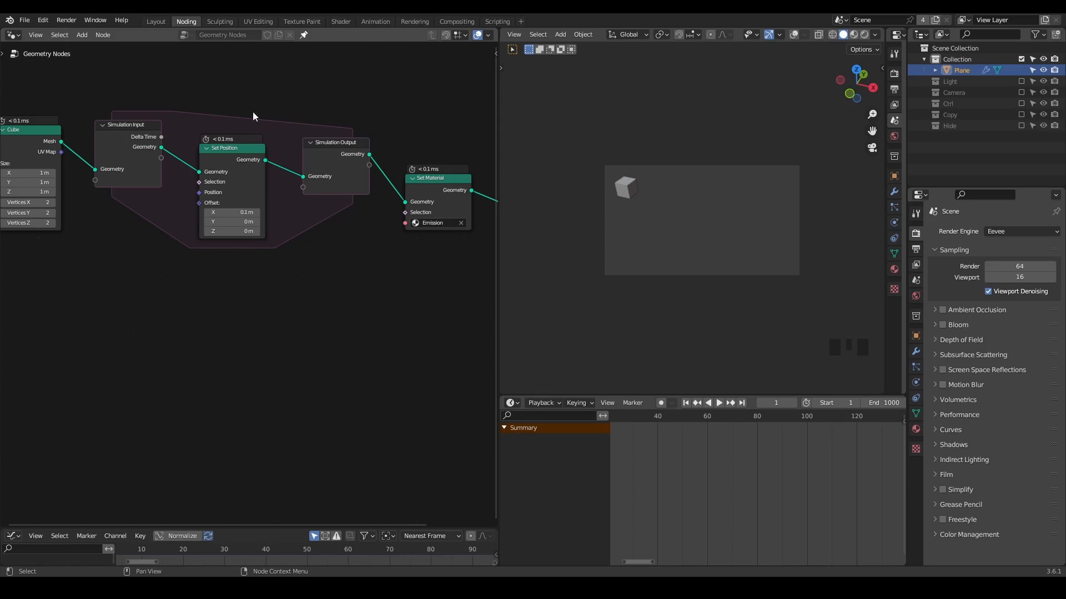
left_click(66, 19)
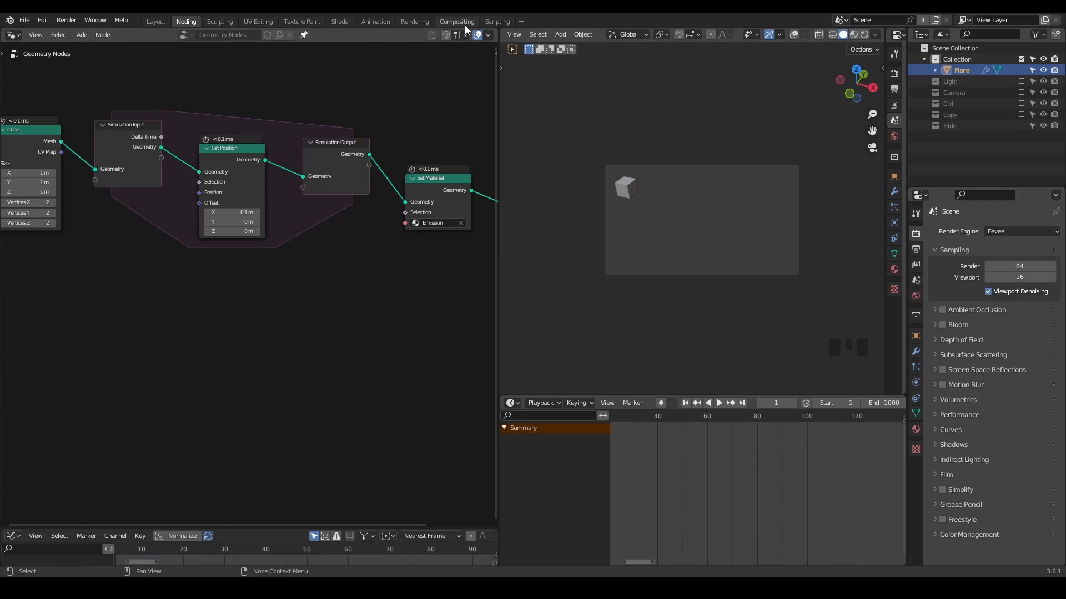
left_click(1019, 231)
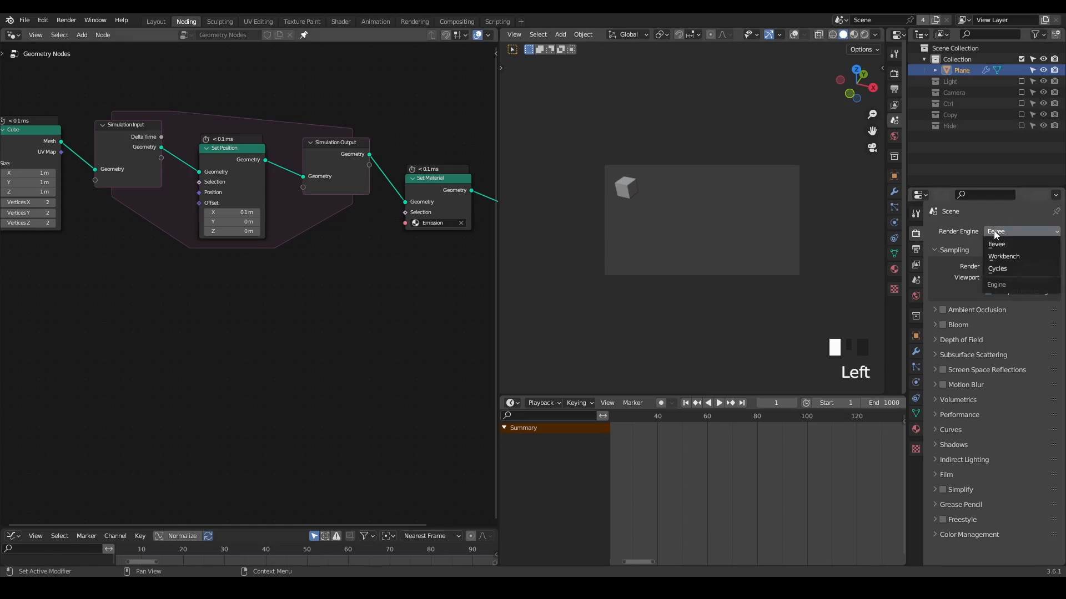
left_click(995, 244)
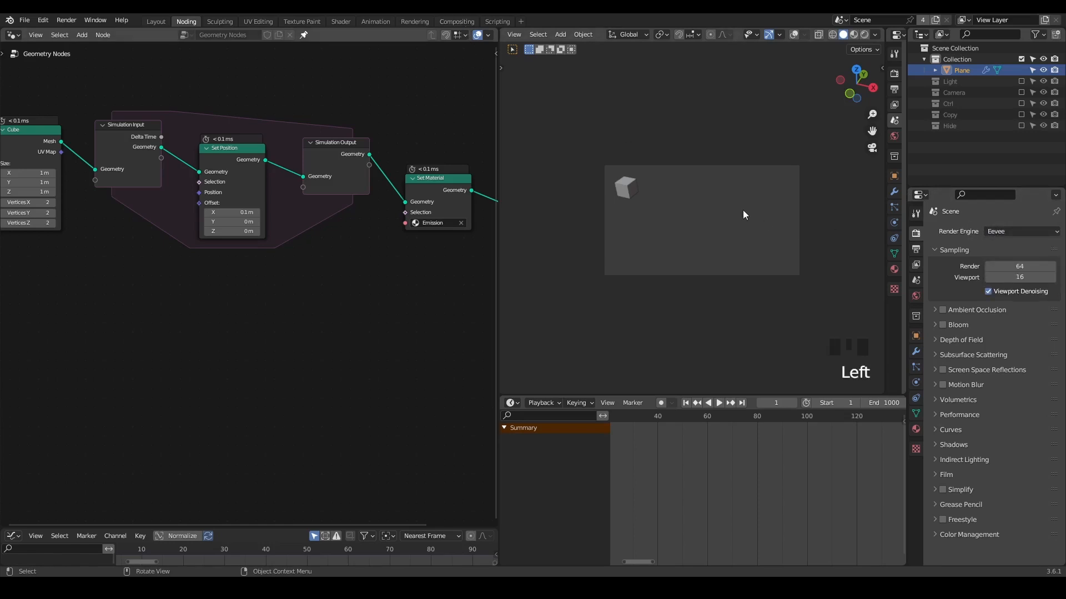